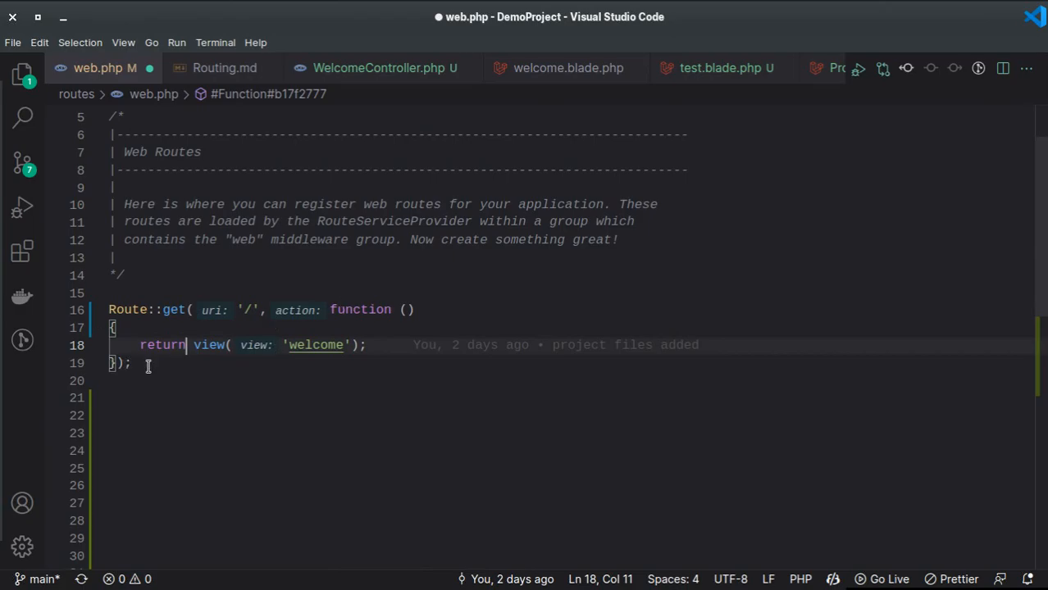
mouse_move(166, 316)
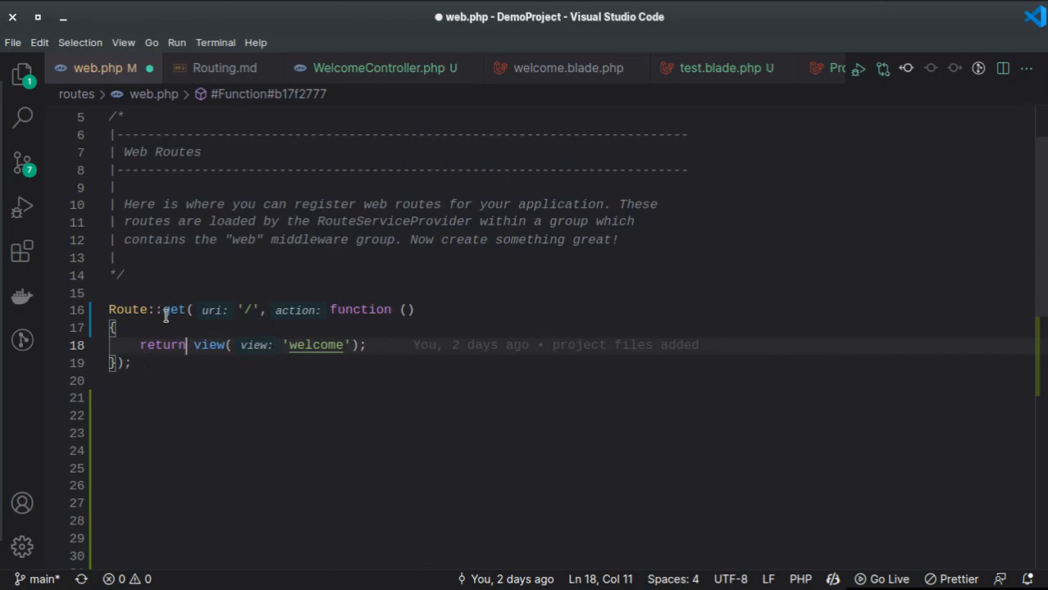
mouse_move(161, 344)
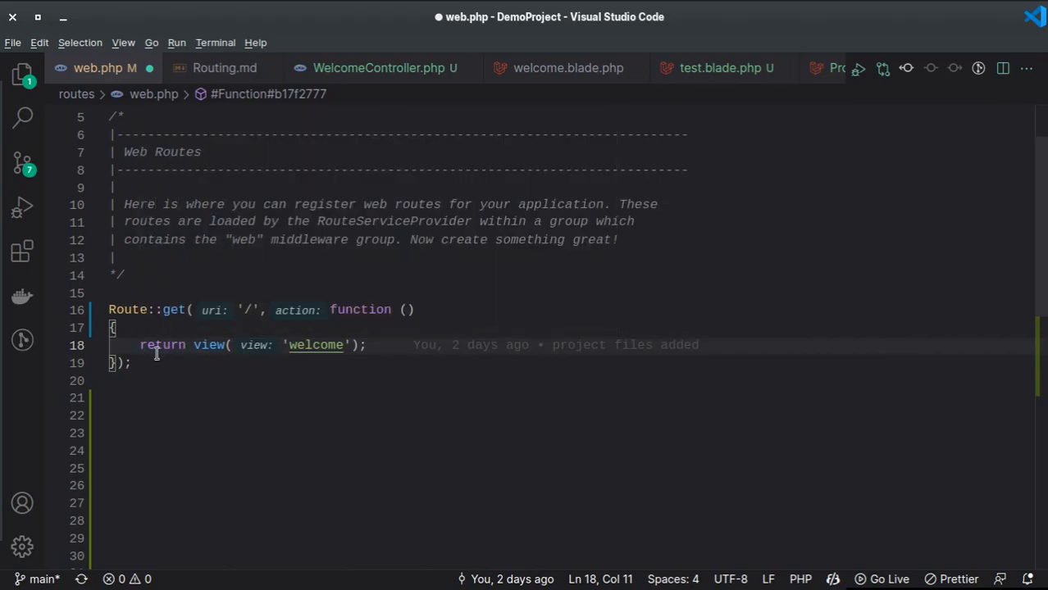
mouse_move(307, 345)
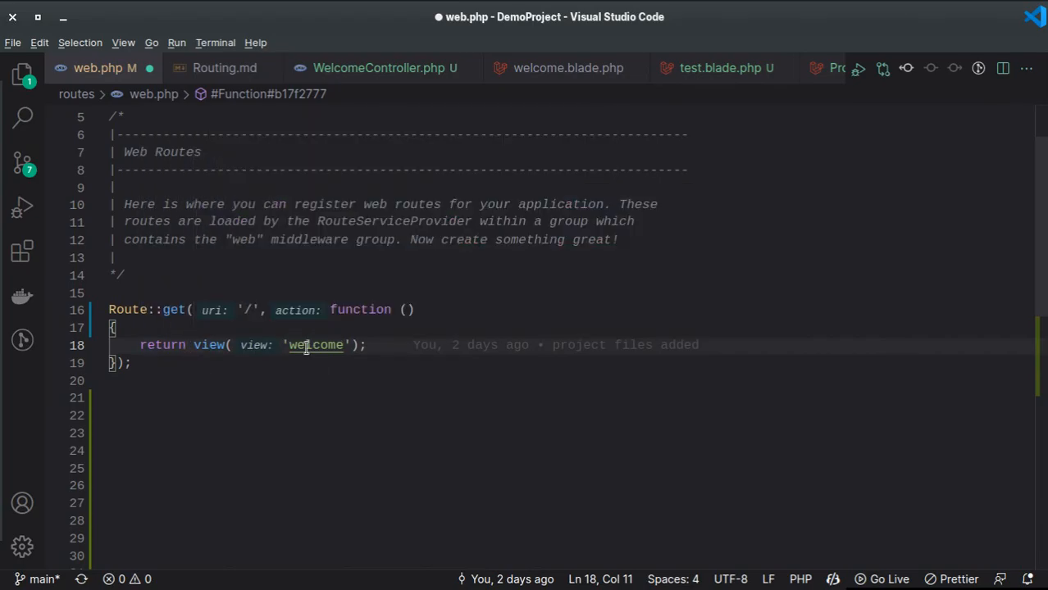
mouse_move(194, 354)
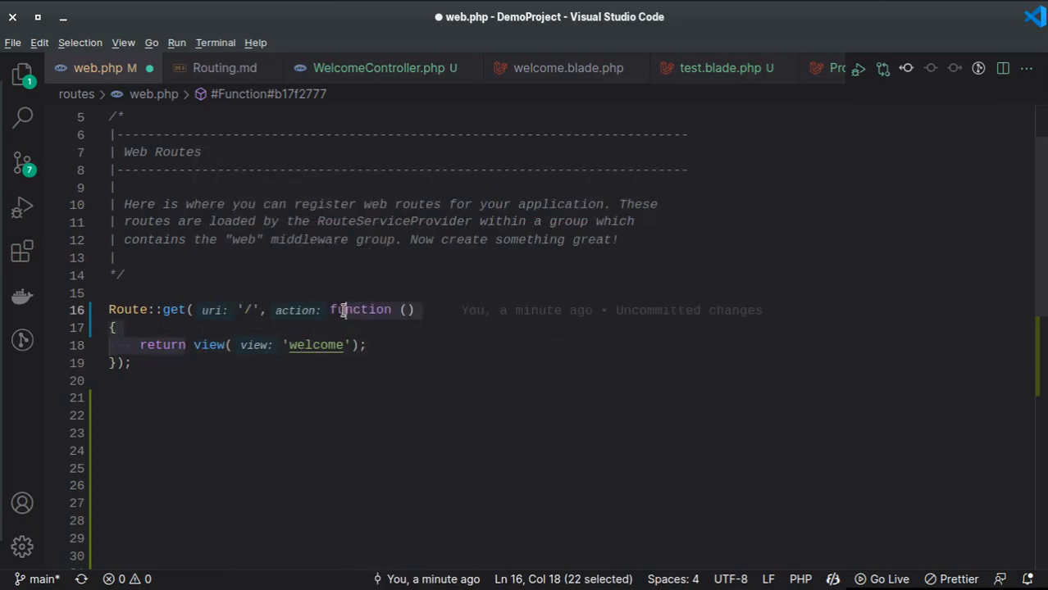
Step: Type 'fn' before the welcome view call to begin the arrow-function rewrite
text(fn)
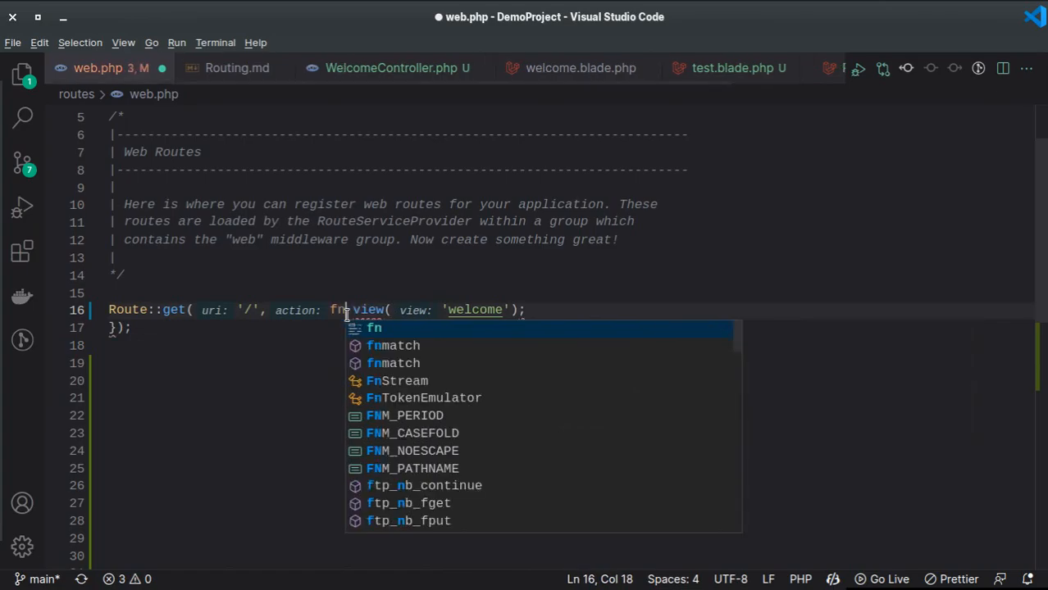
mouse_move(336, 310)
text(() => )
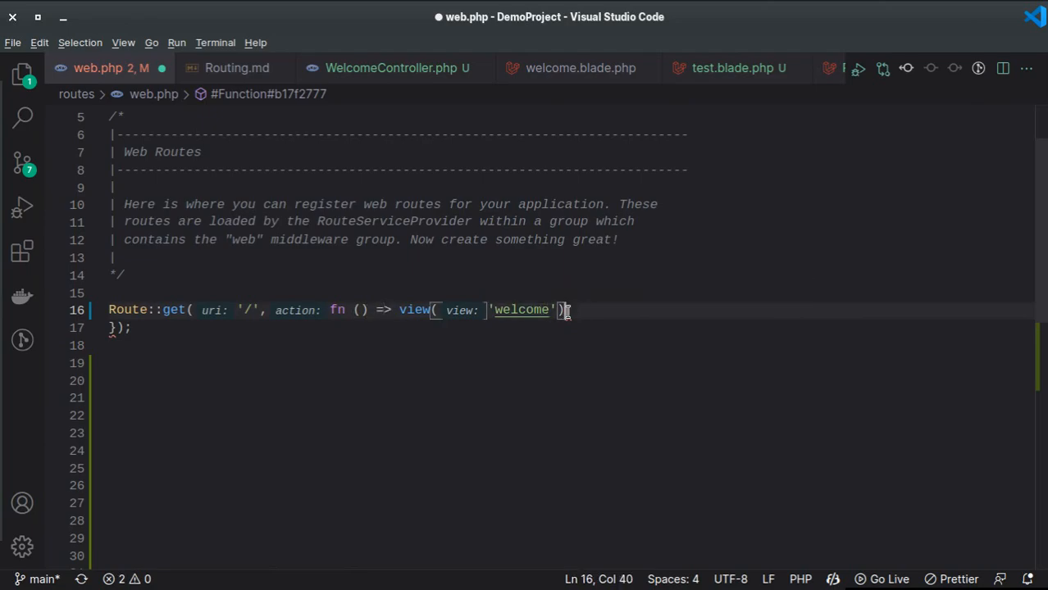
mouse_move(602, 427)
text();)
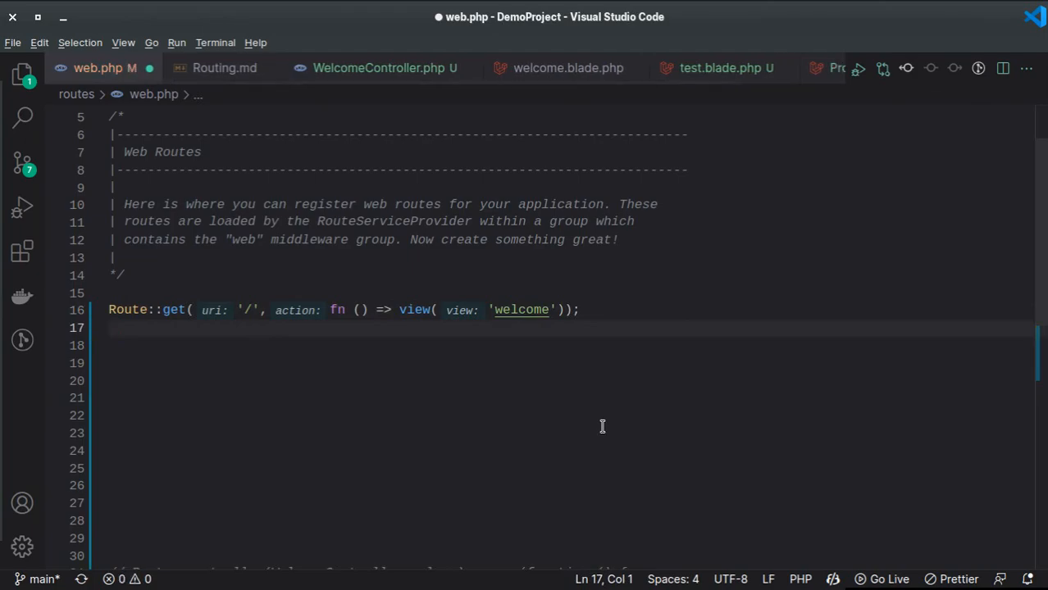
Step: Save web.php with the rewritten route
key(ctrl+s)
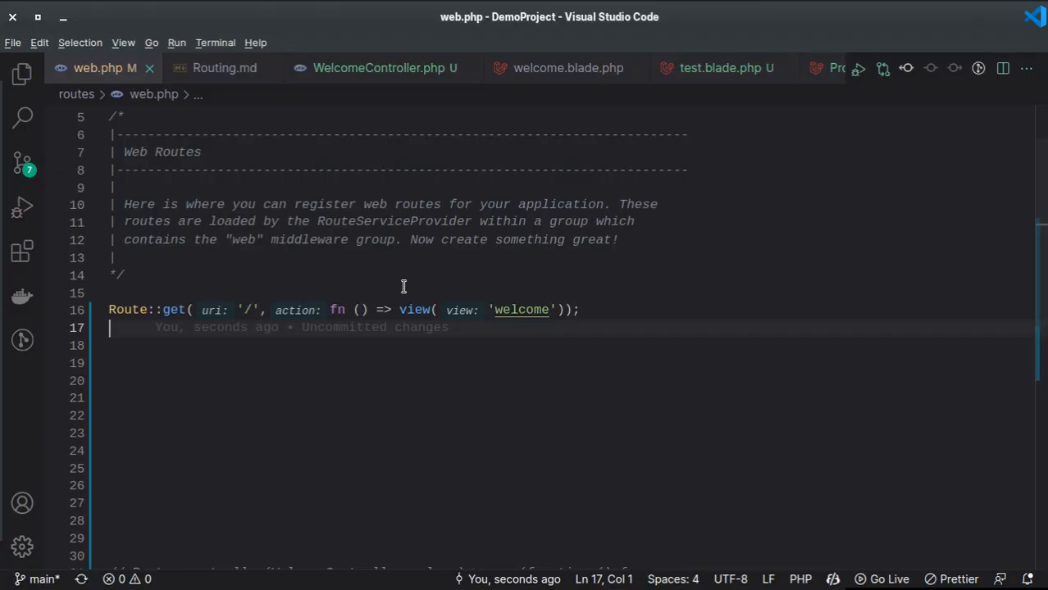
mouse_move(468, 320)
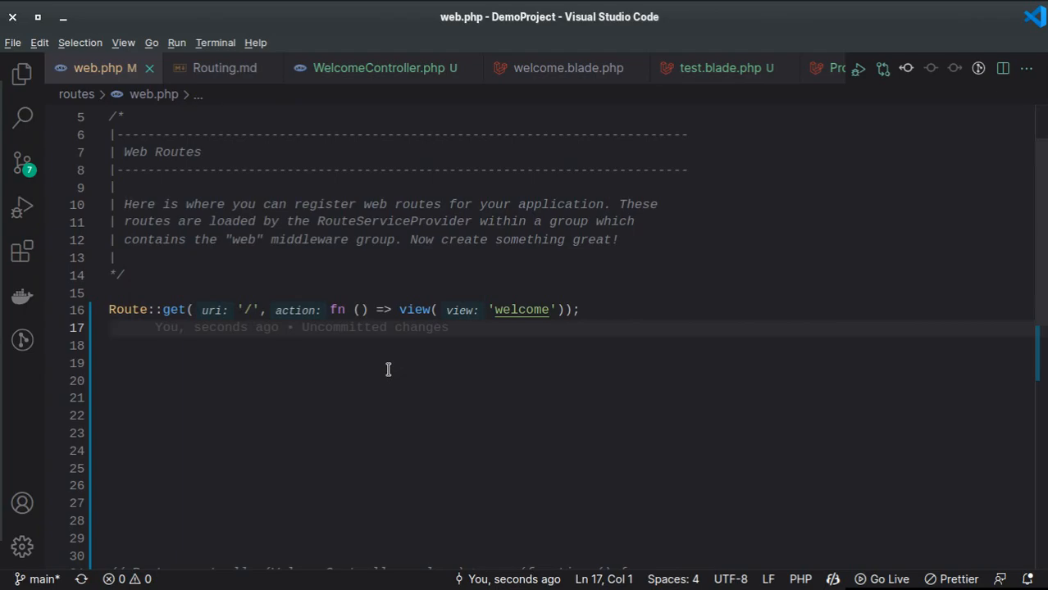
mouse_move(366, 310)
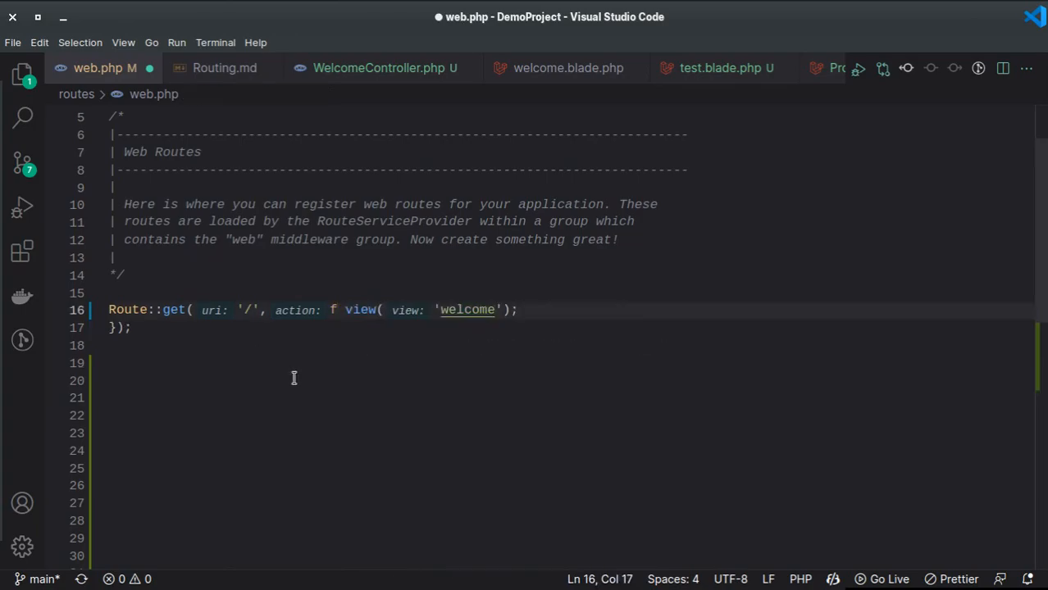
Step: Retype 'n ()=>' so 'fn ()=>' precedes view('welcome') again
text(n ()=>)
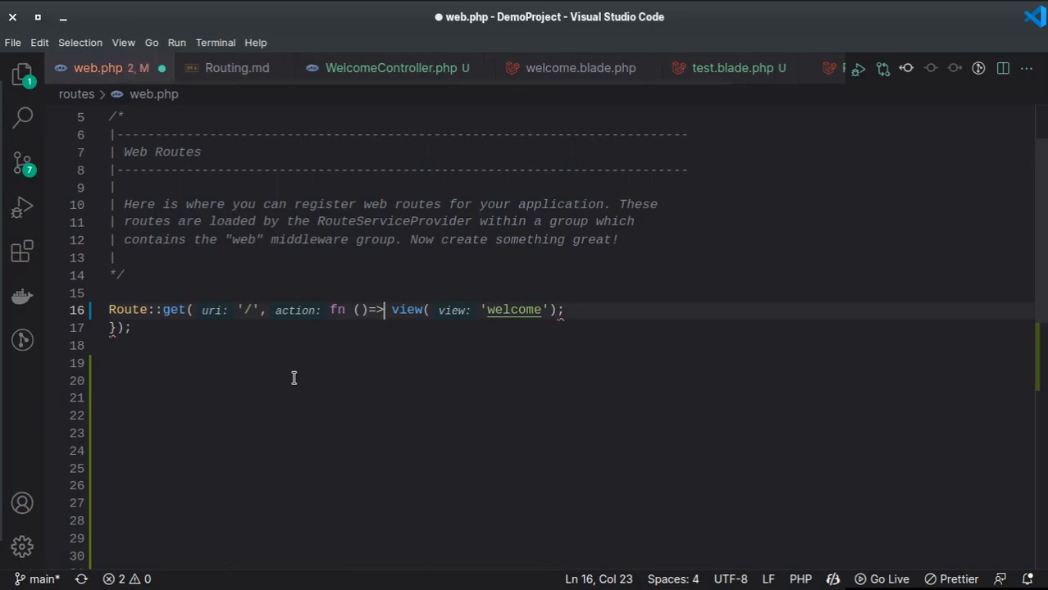